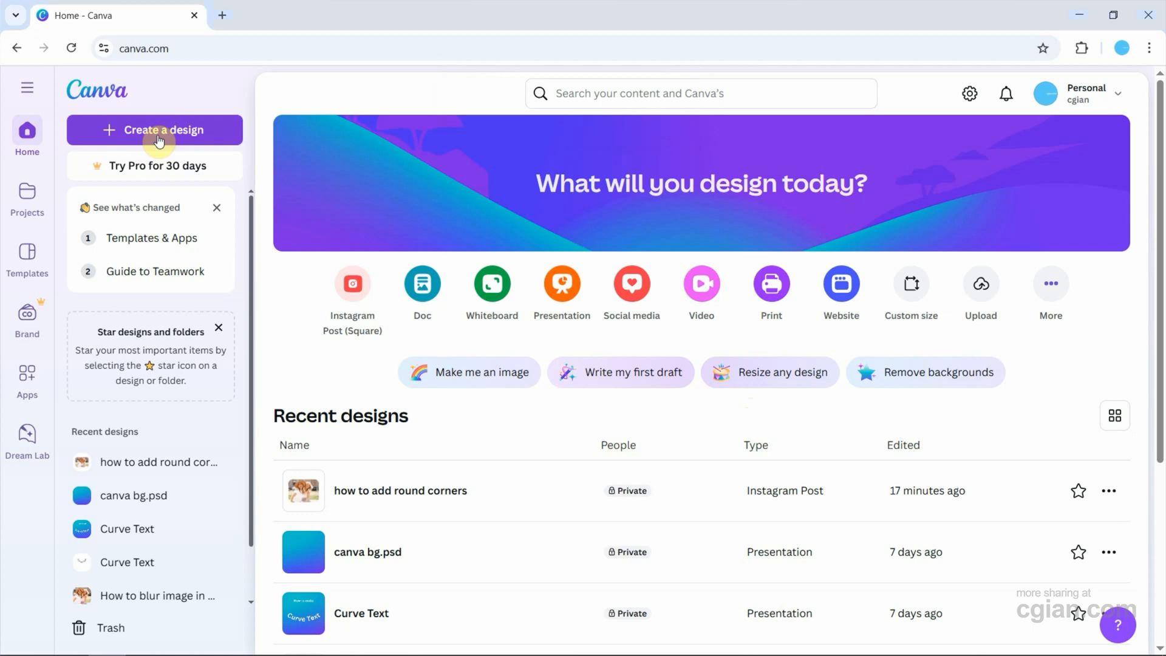
mouse_move(910, 291)
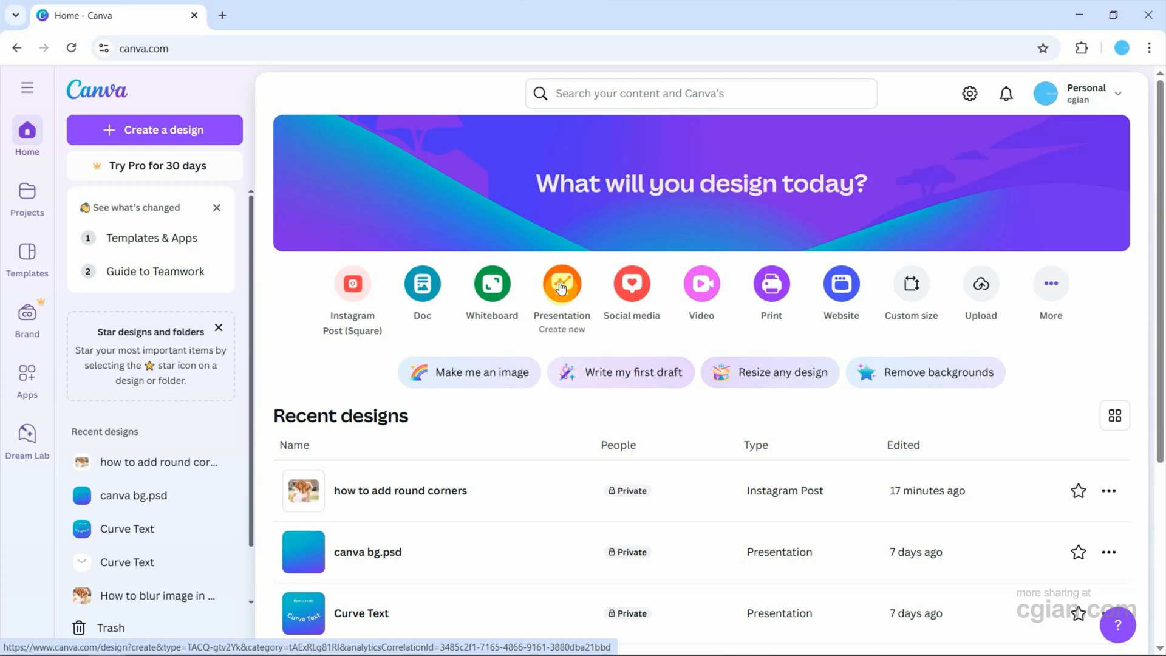
Start a new blank Presentation design from the Canva home page
left_click(561, 283)
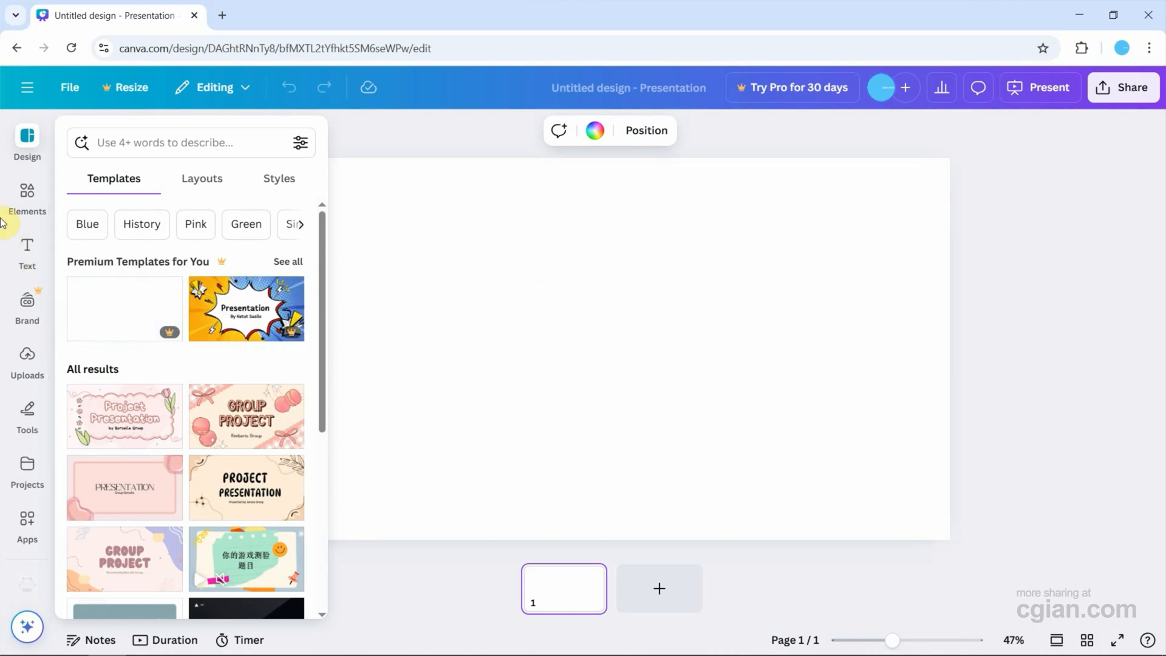
Add a default pie chart from the Charts elements and show its data table
left_click(27, 194)
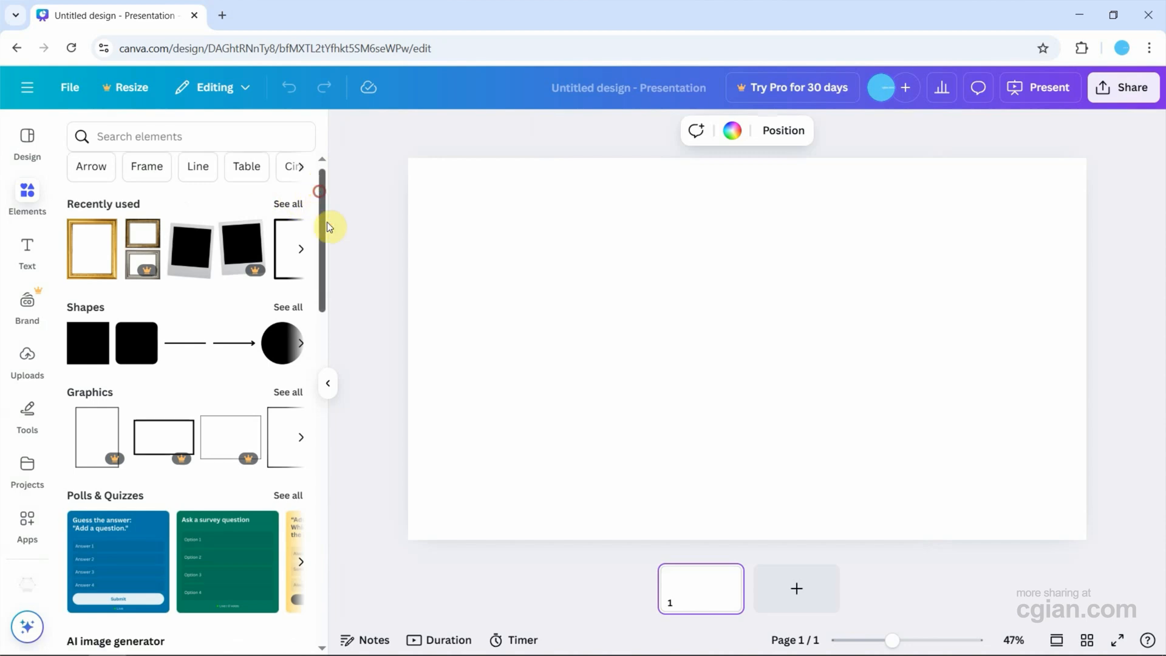
scroll("down", 3)
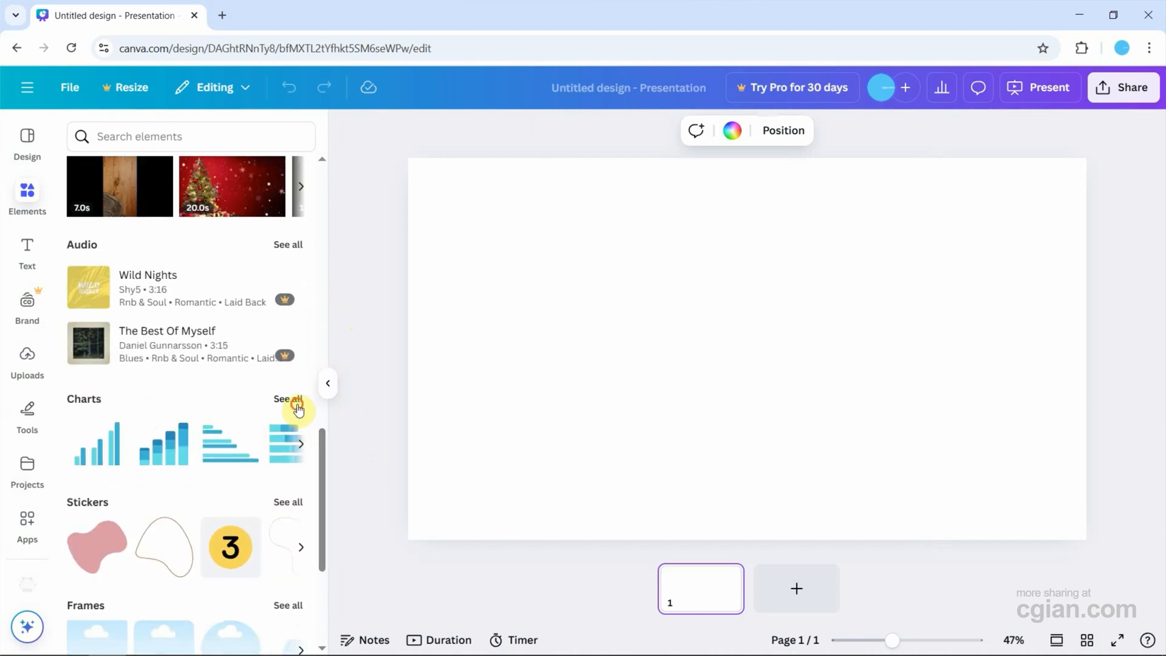
left_click(288, 398)
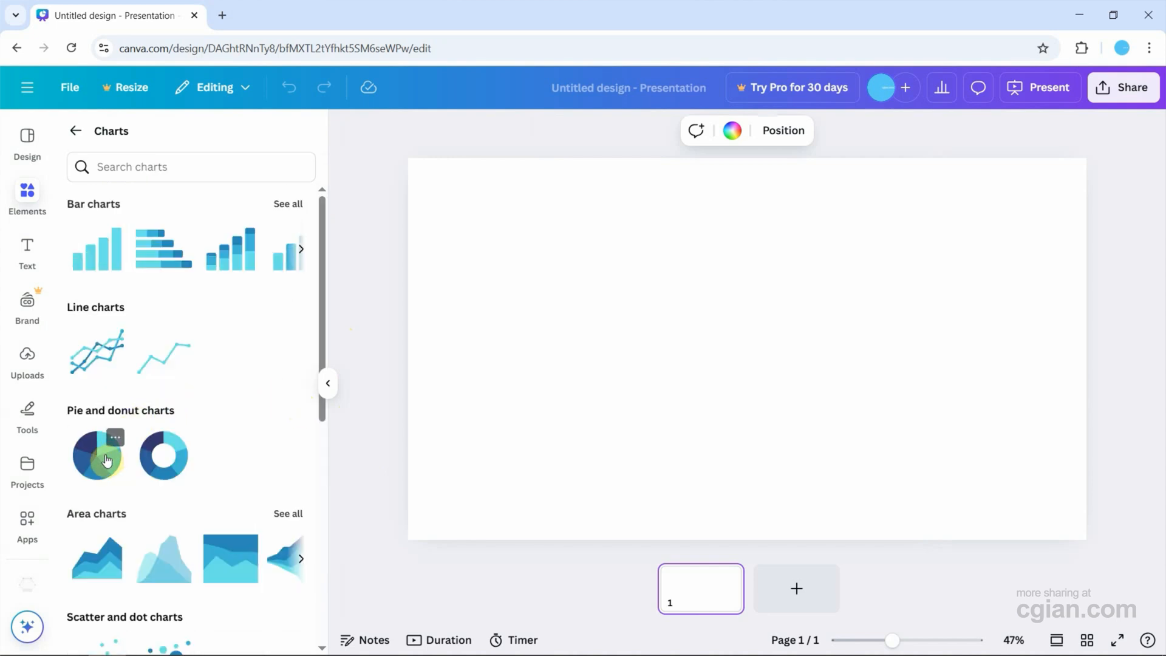
left_click(97, 453)
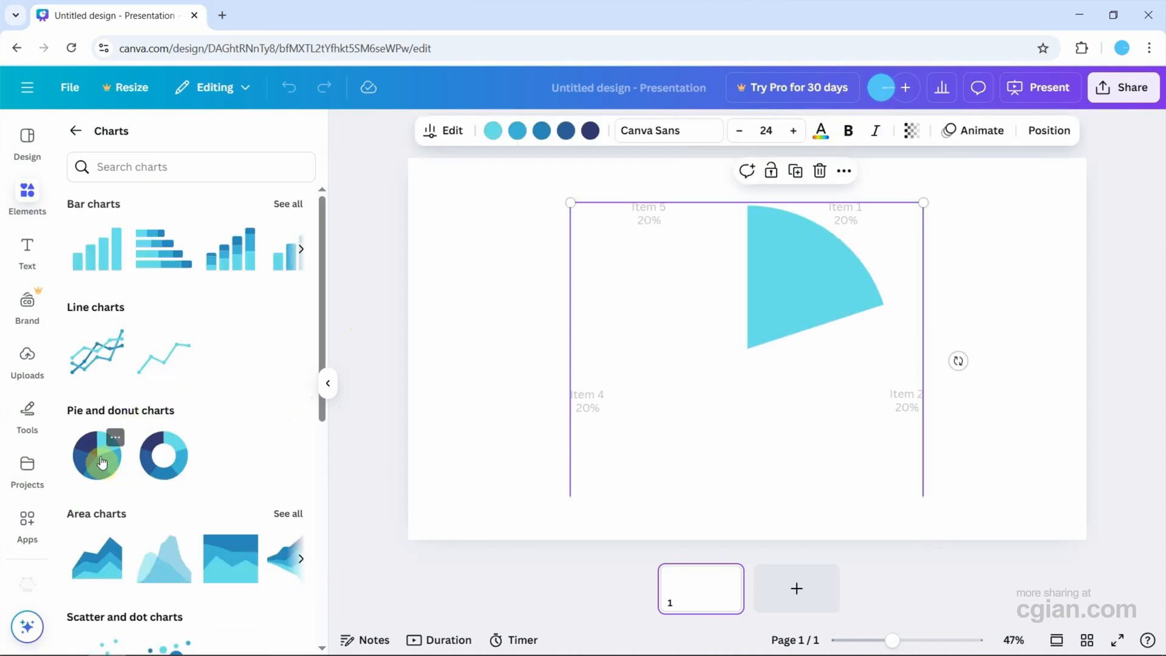
left_click(97, 455)
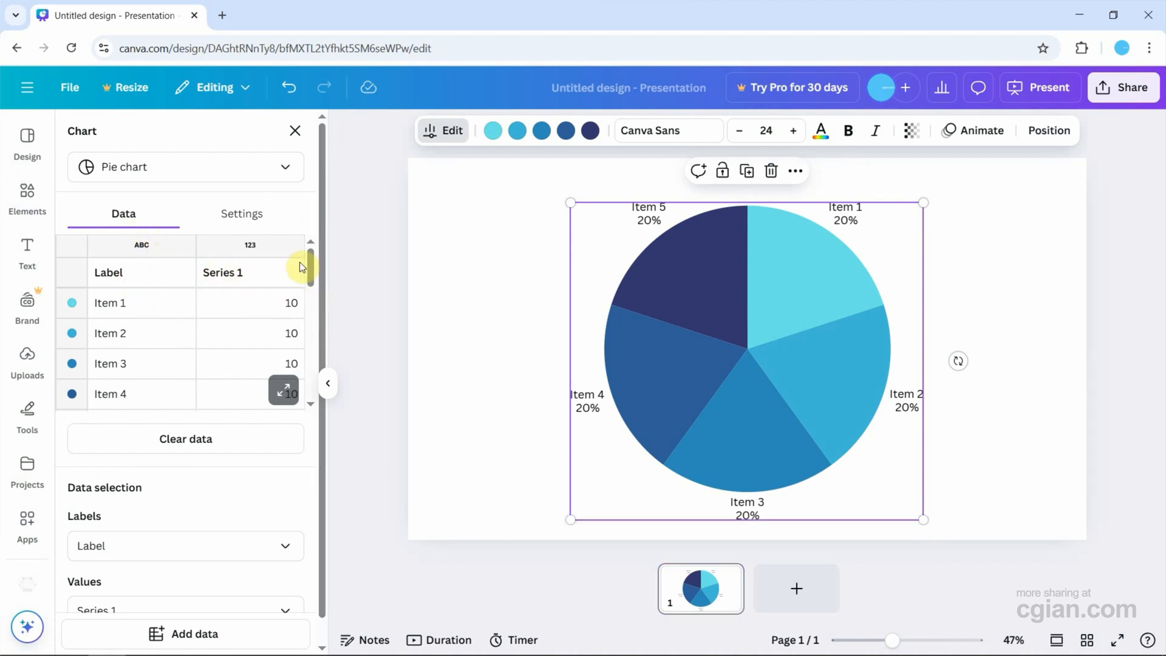
Add a sixth data row, 'Item 6' with value 5, giving the pie six slices
scroll("down", 3)
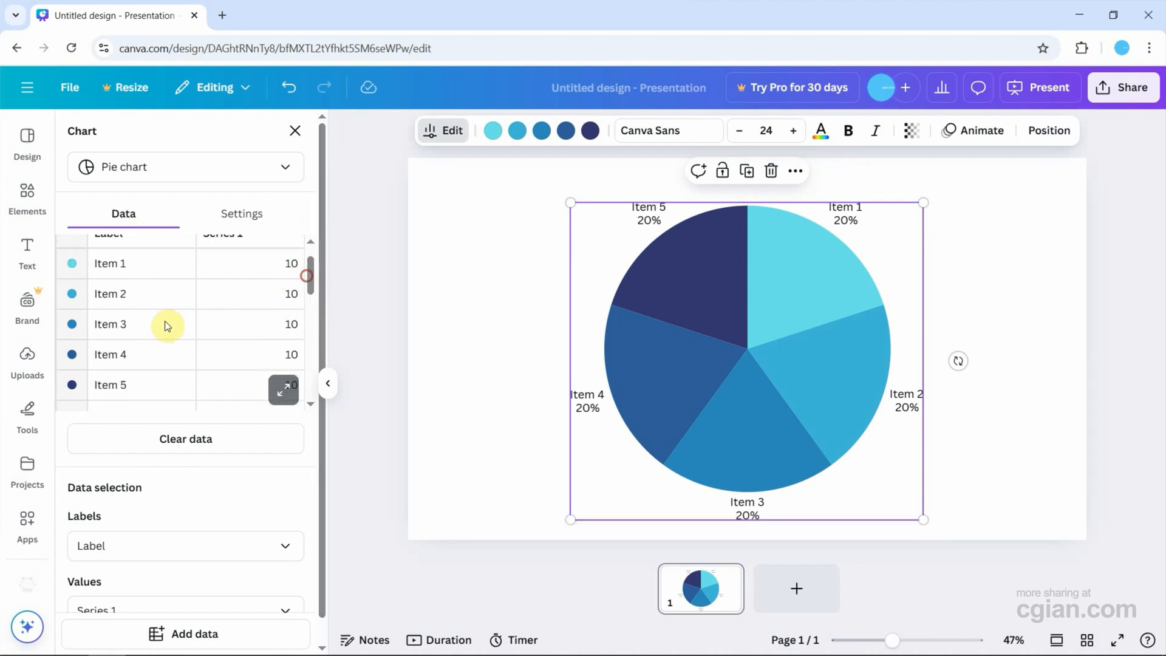
scroll("down", 3)
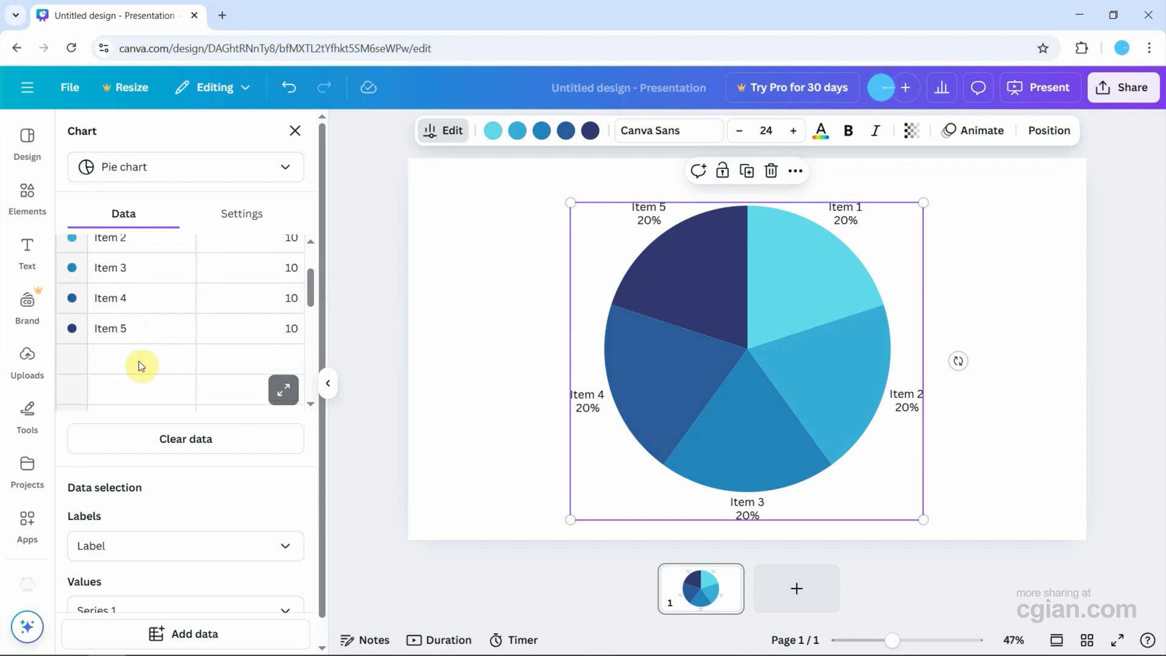
left_click(141, 360)
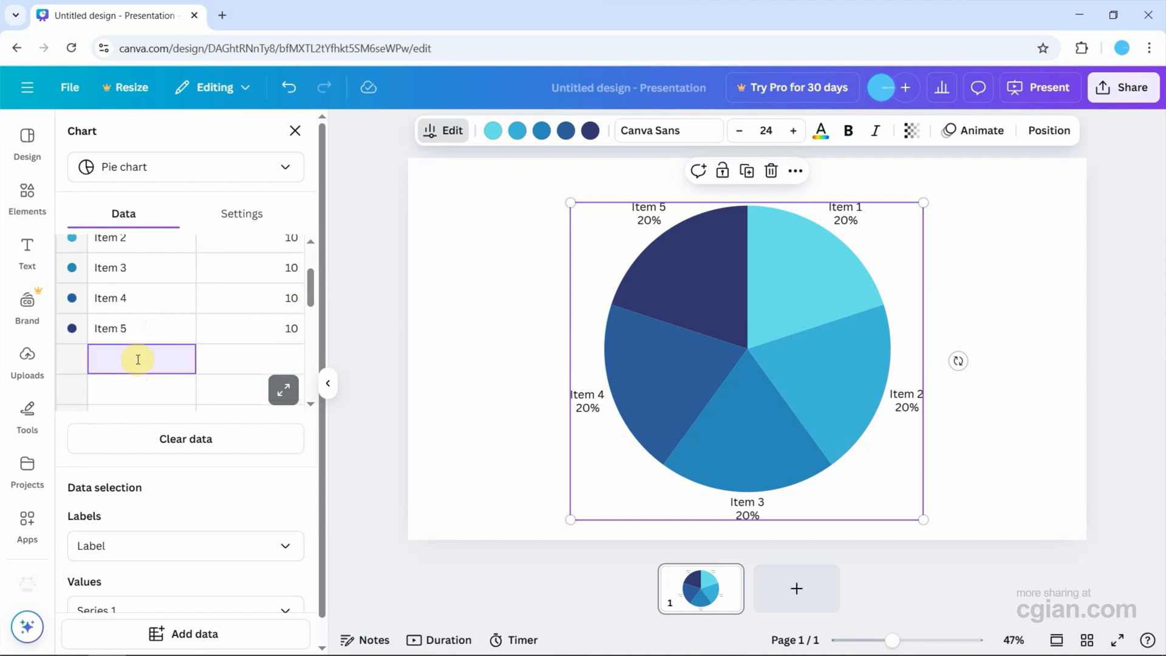
type("Item 6")
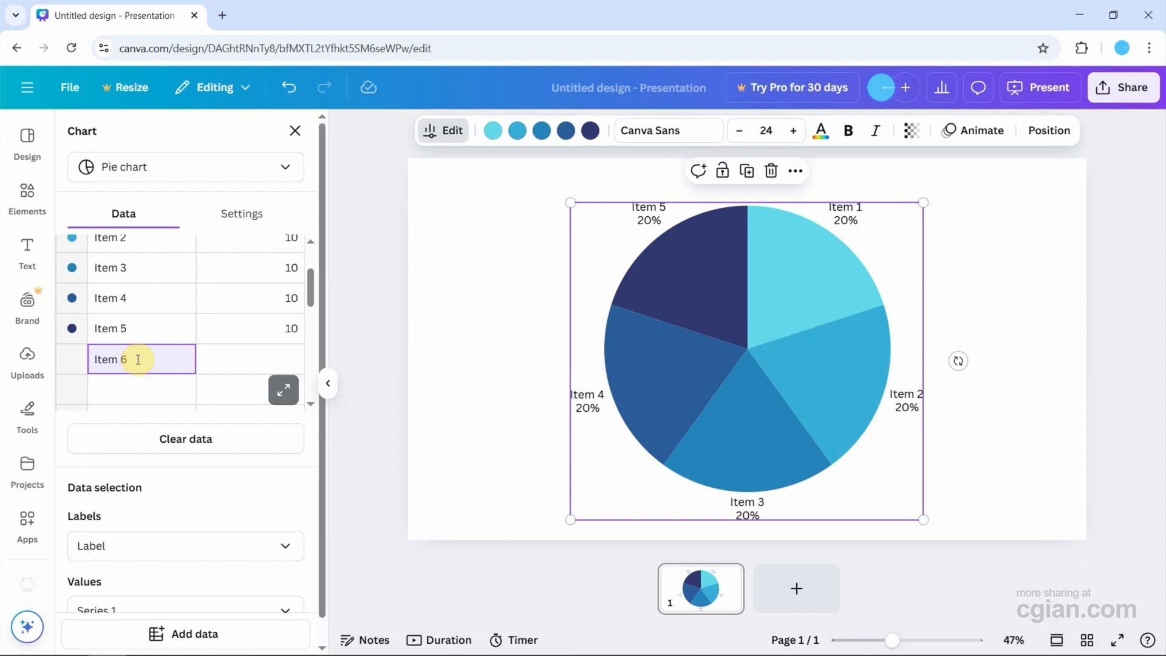
left_click(249, 359)
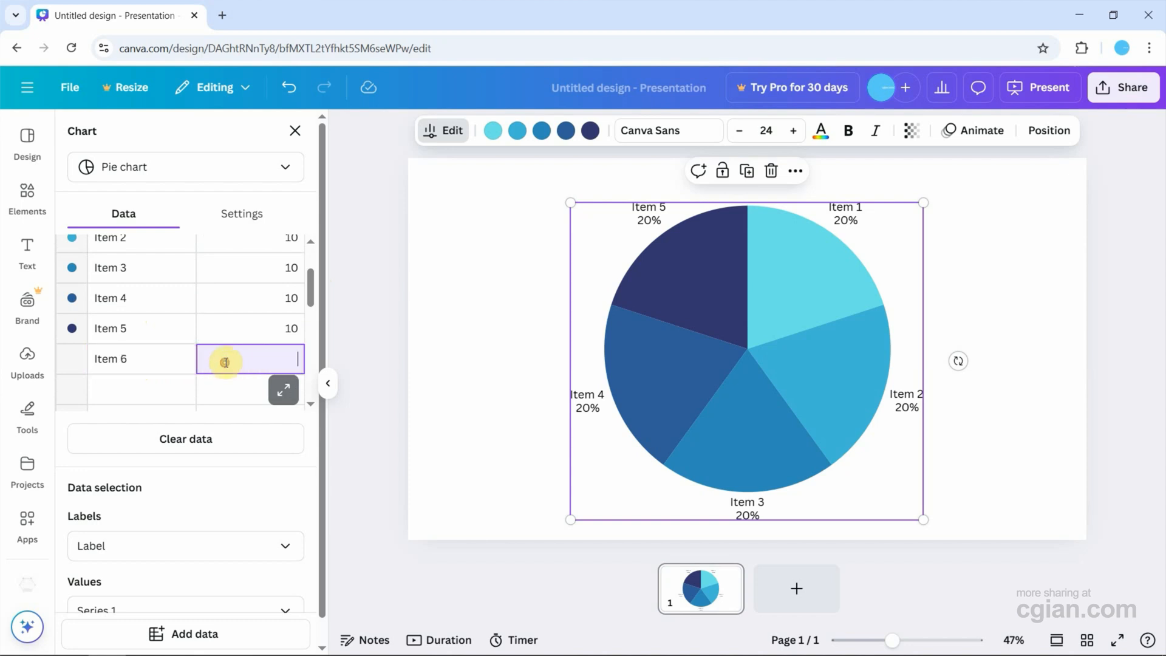
type("5")
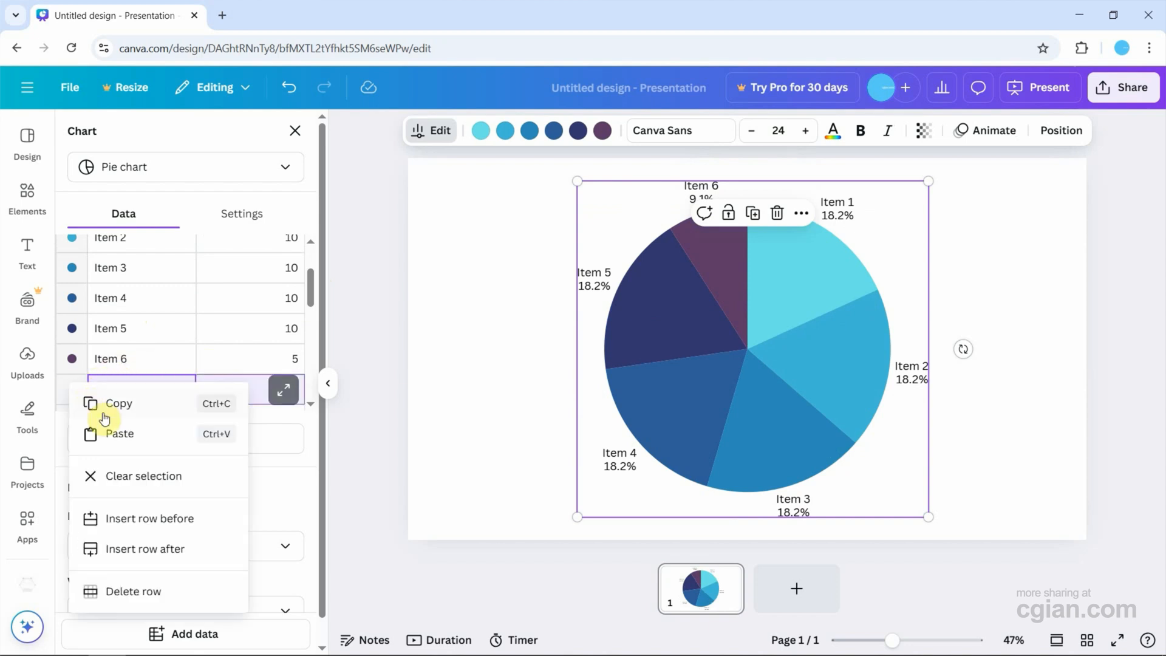
mouse_move(308, 303)
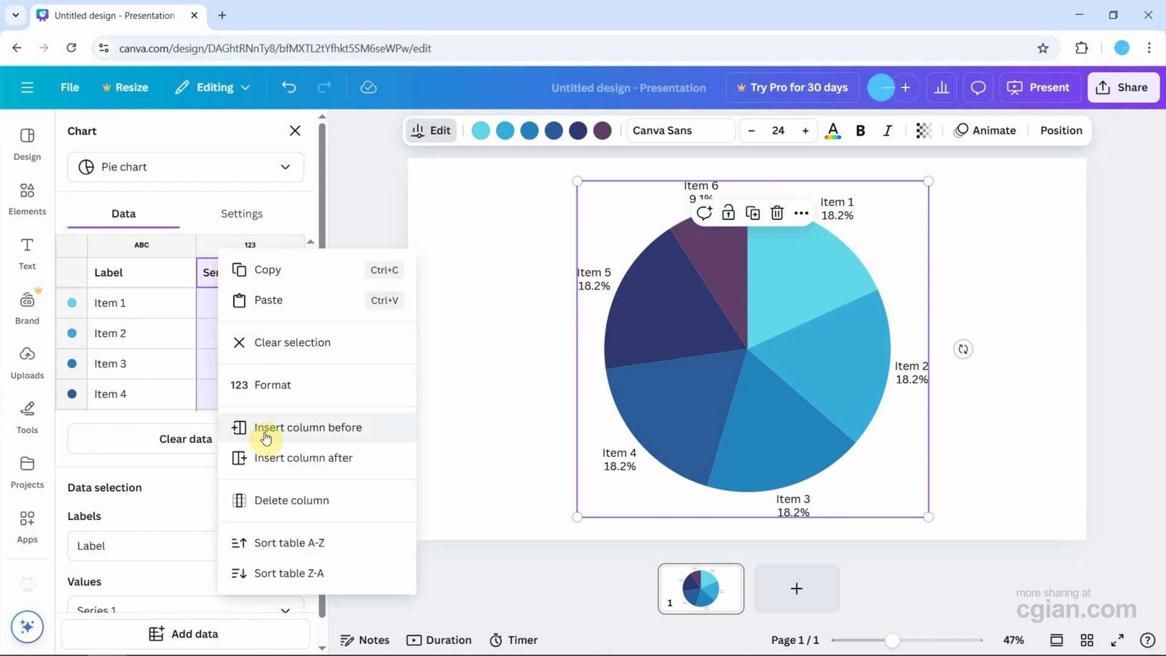
mouse_move(117, 611)
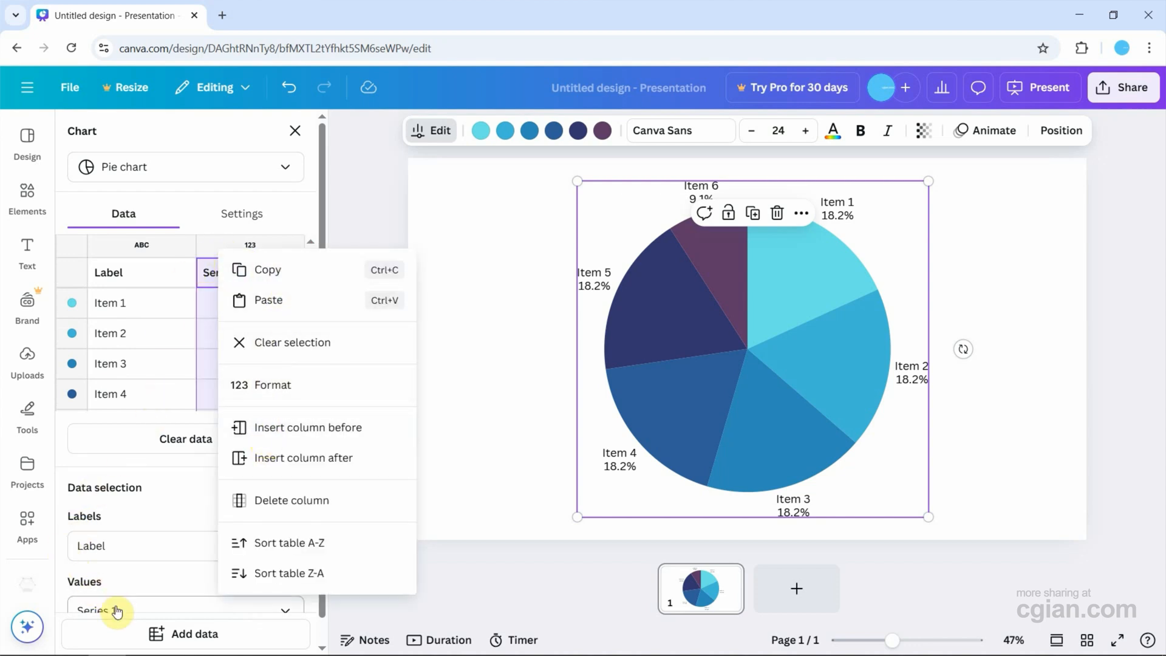
left_click(195, 634)
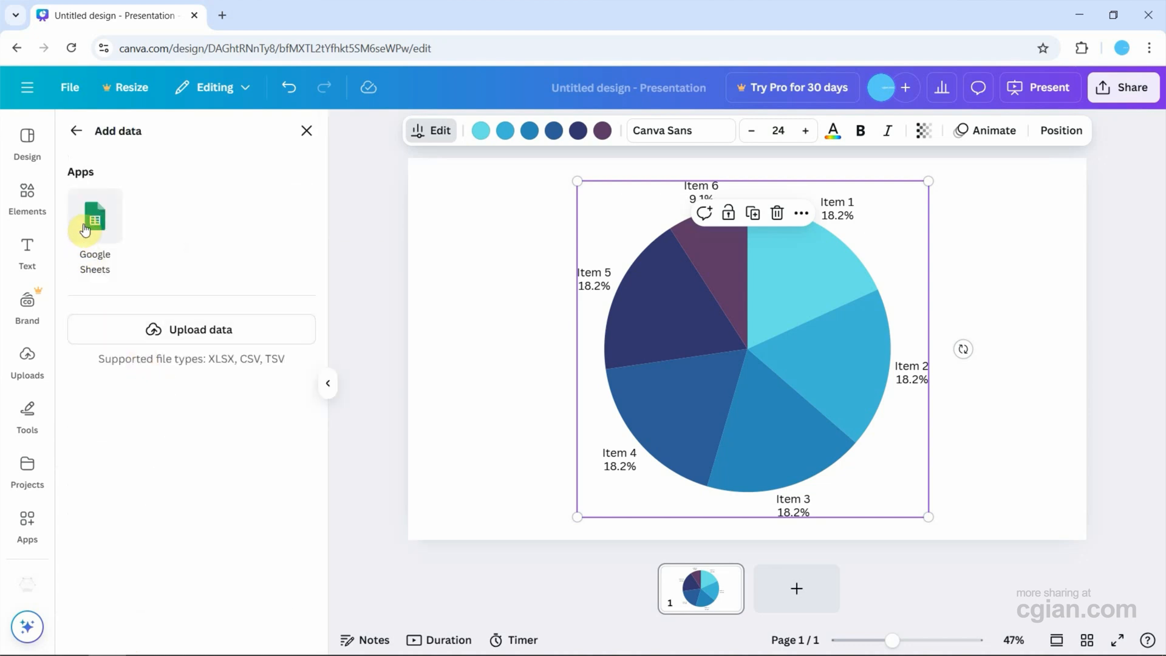
mouse_move(171, 353)
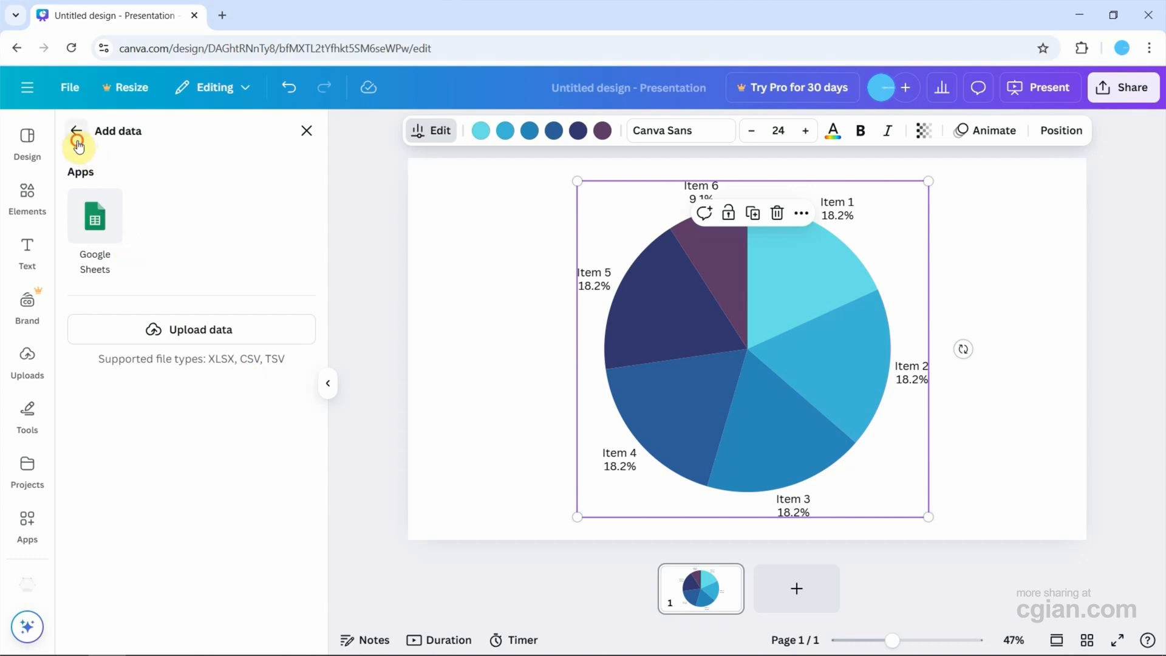
left_click(77, 131)
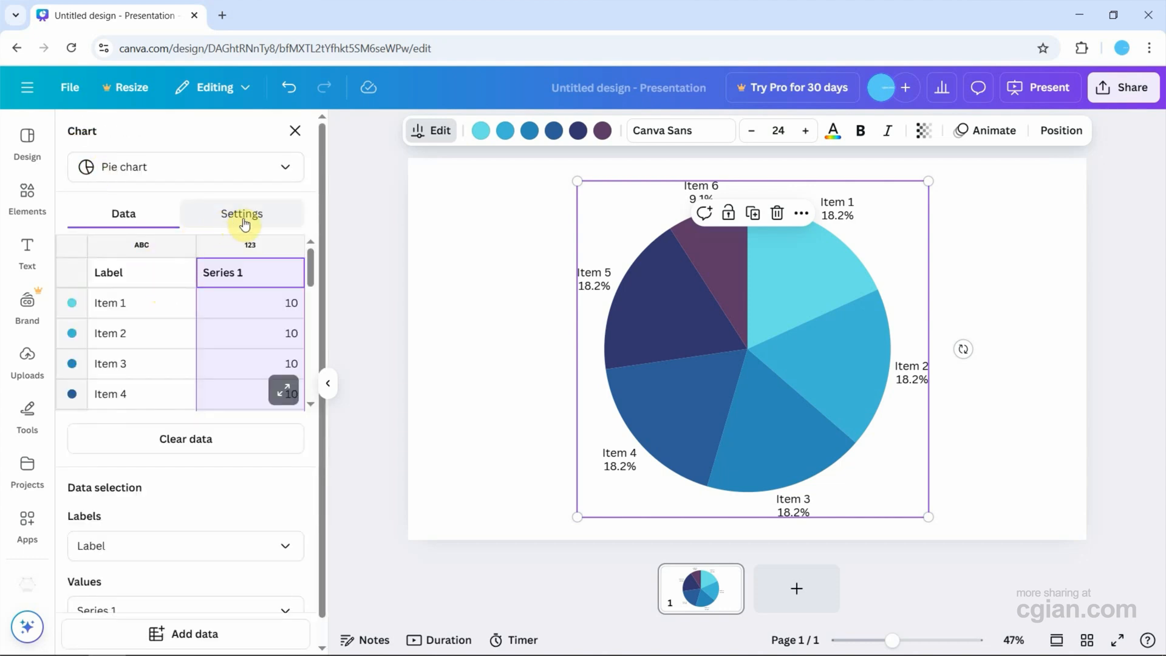
Keep slice labels as percentages and switch on the legend listing Items 1–6
left_click(241, 214)
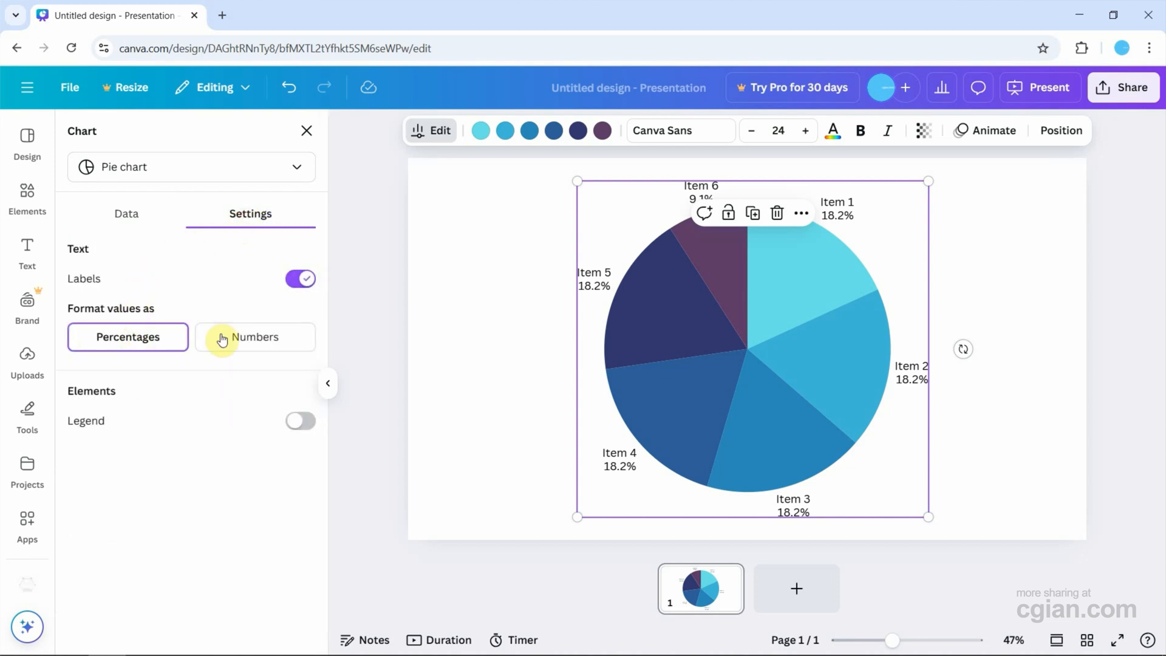
left_click(254, 336)
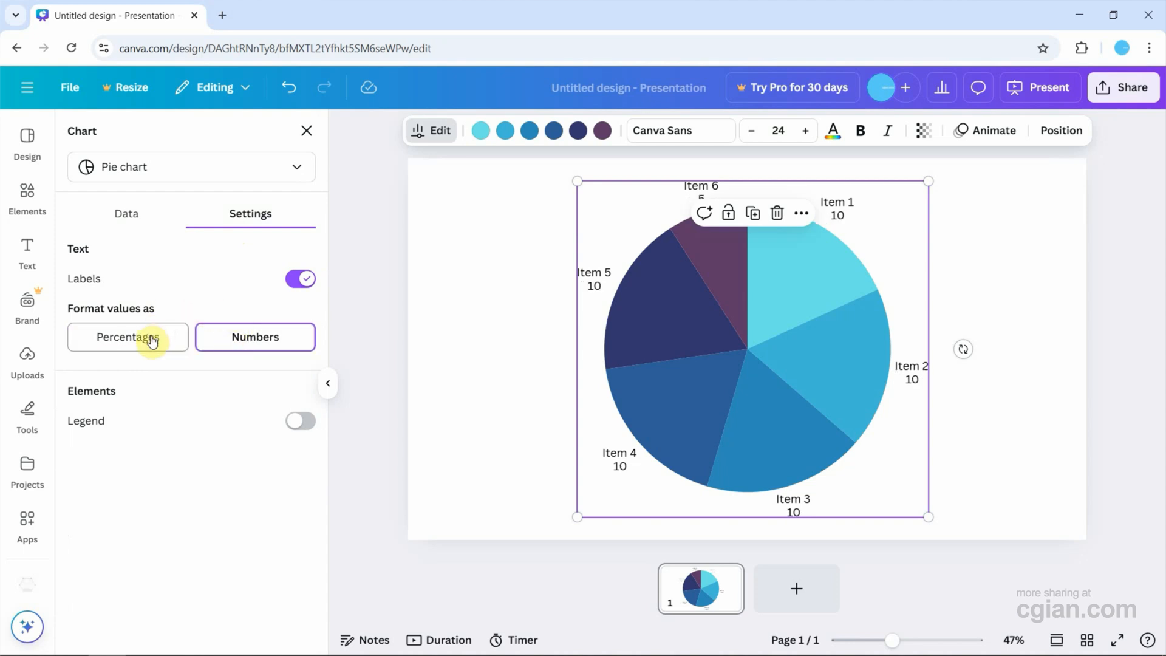
left_click(128, 337)
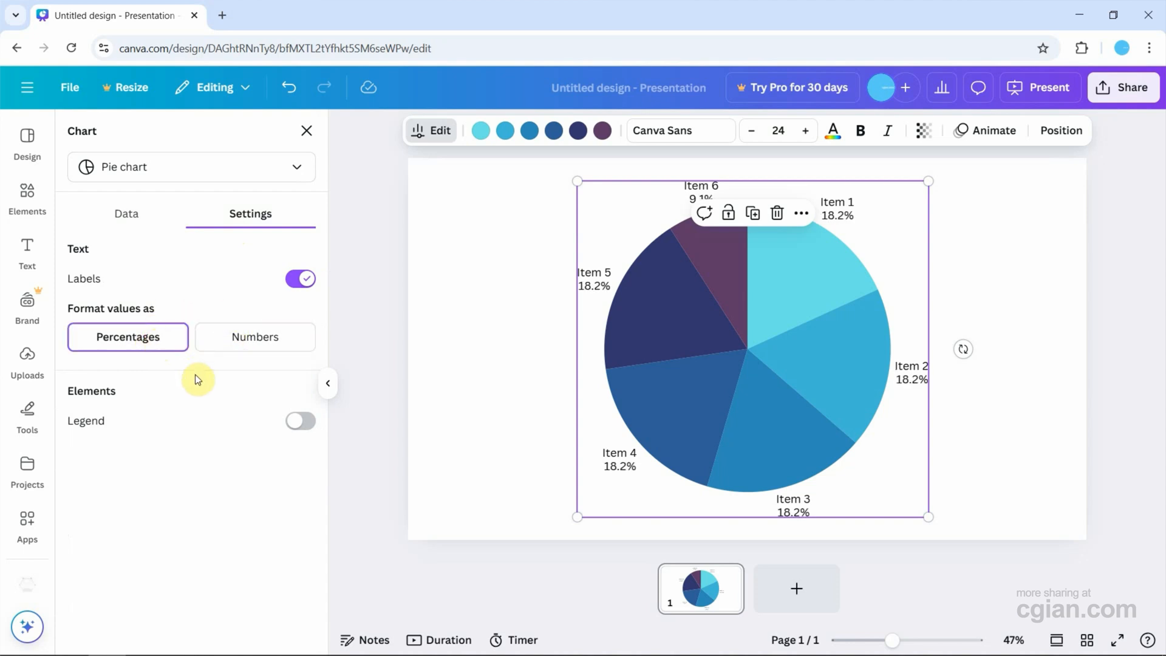
left_click(301, 420)
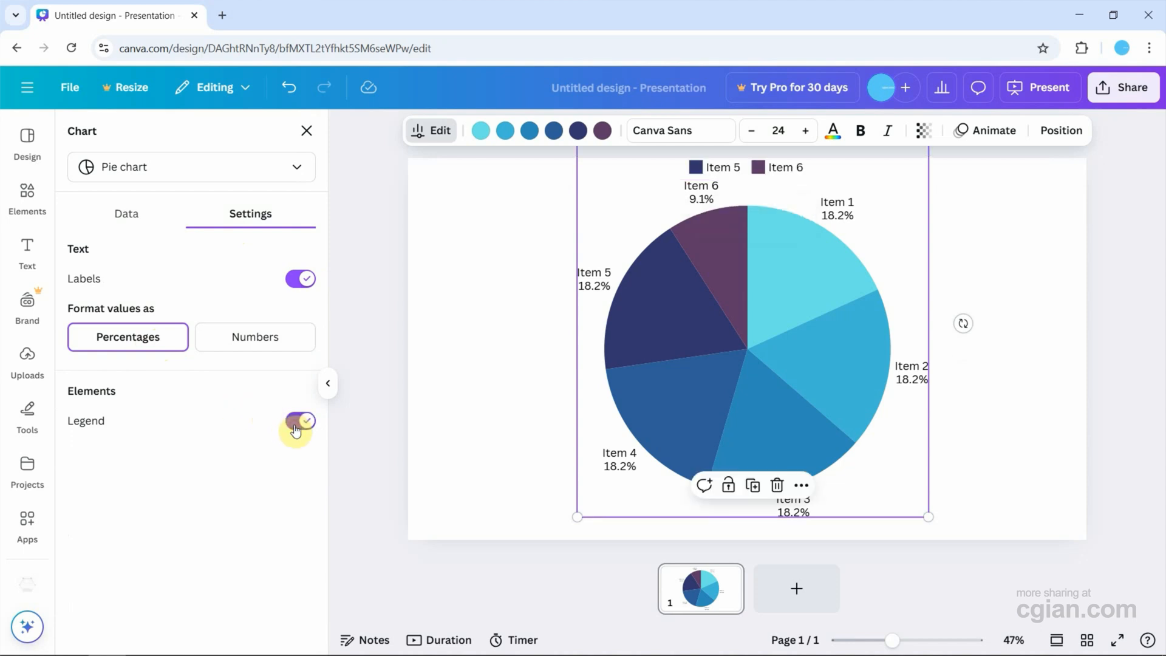
Shrink the chart from its corner handle so the whole legend fits
left_click_drag(579, 517, 586, 505)
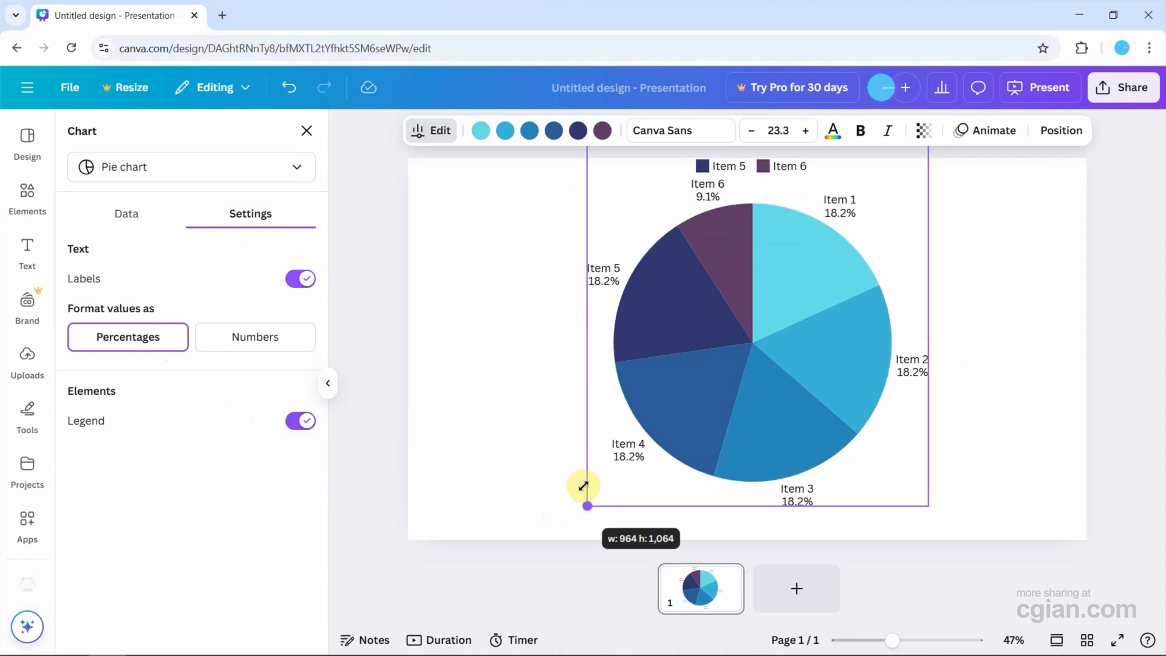
left_click_drag(586, 505, 729, 402)
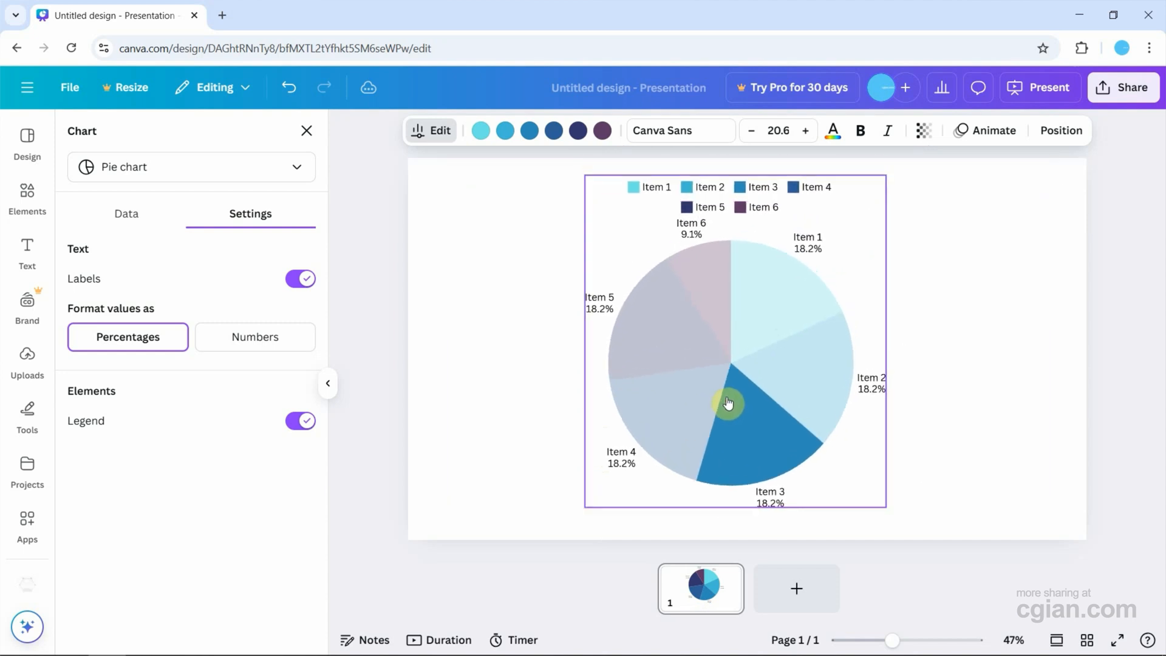